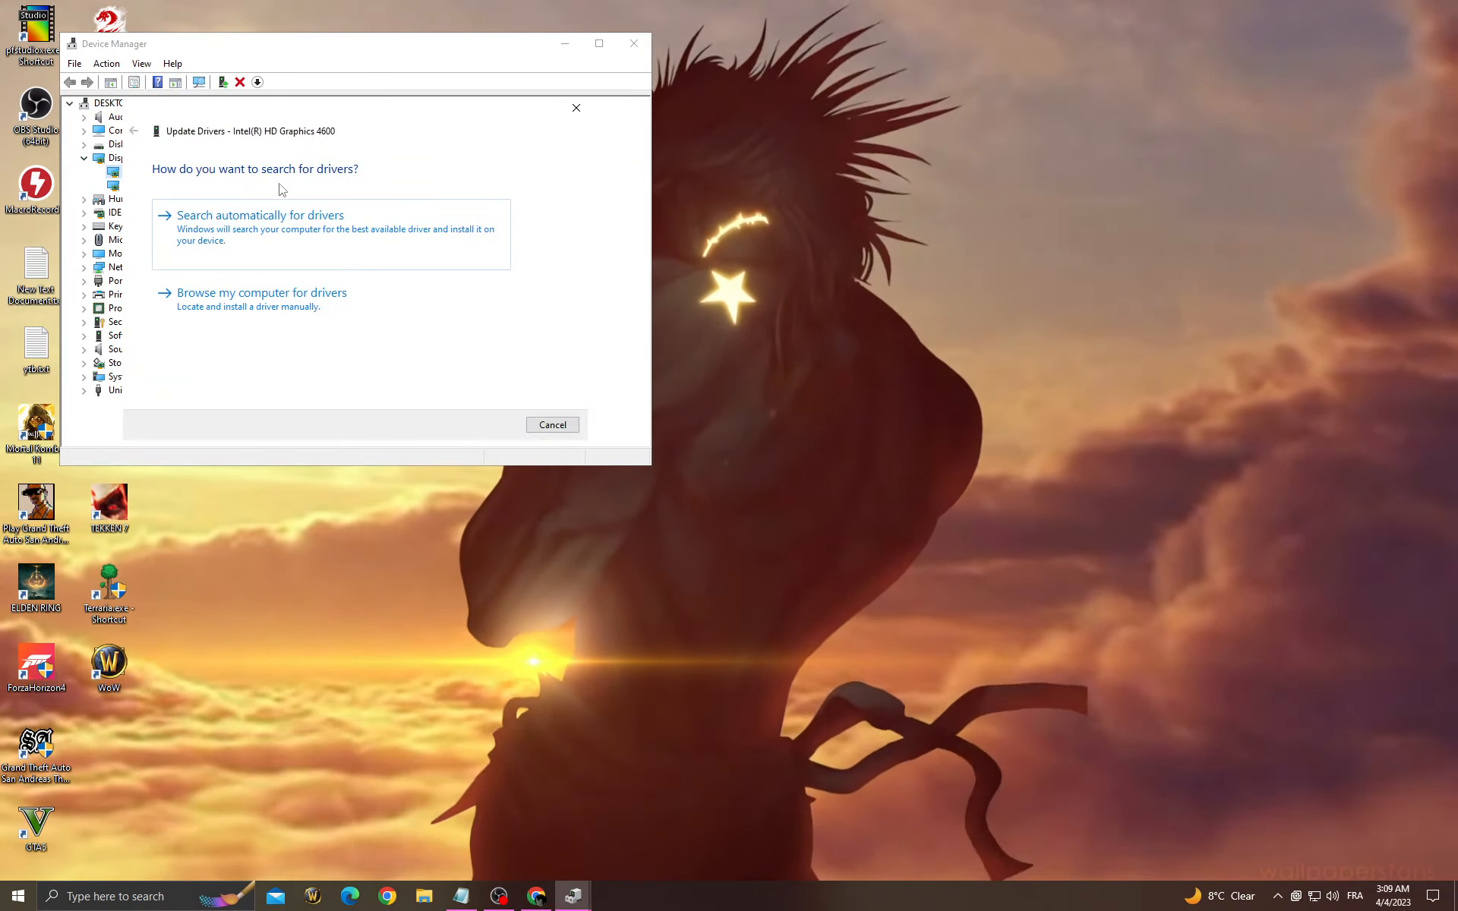
Search automatically for newer drivers for the Intel HD Graphics 4600 and NVIDIA GTX 1650.
left_click(260, 214)
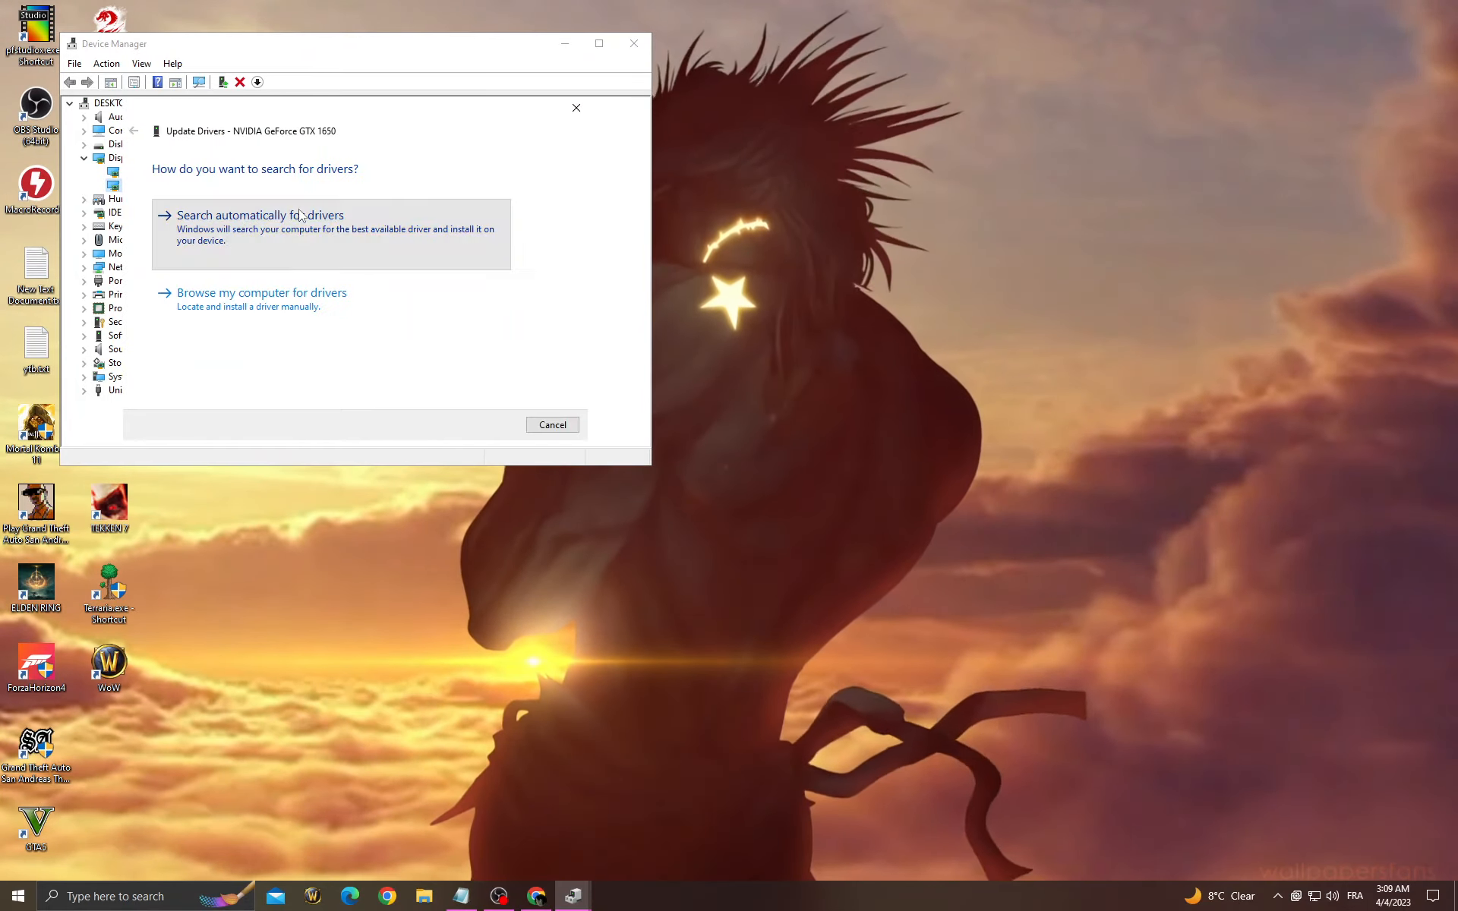
left_click(551, 424)
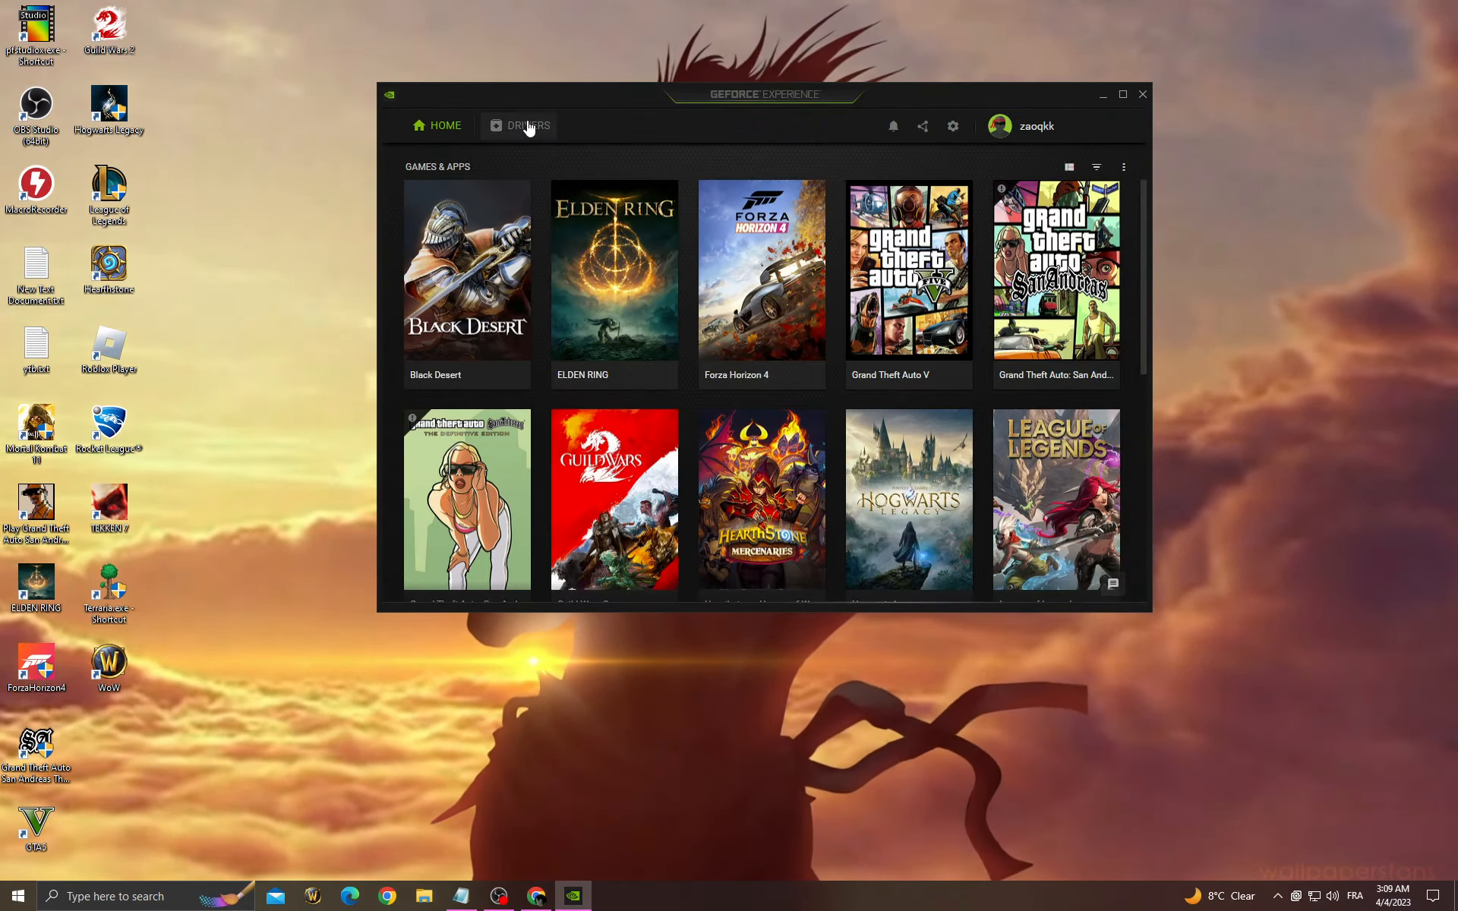
Confirm Game Ready driver 531.41 is current, then search Windows for 'startup Apps'.
left_click(527, 126)
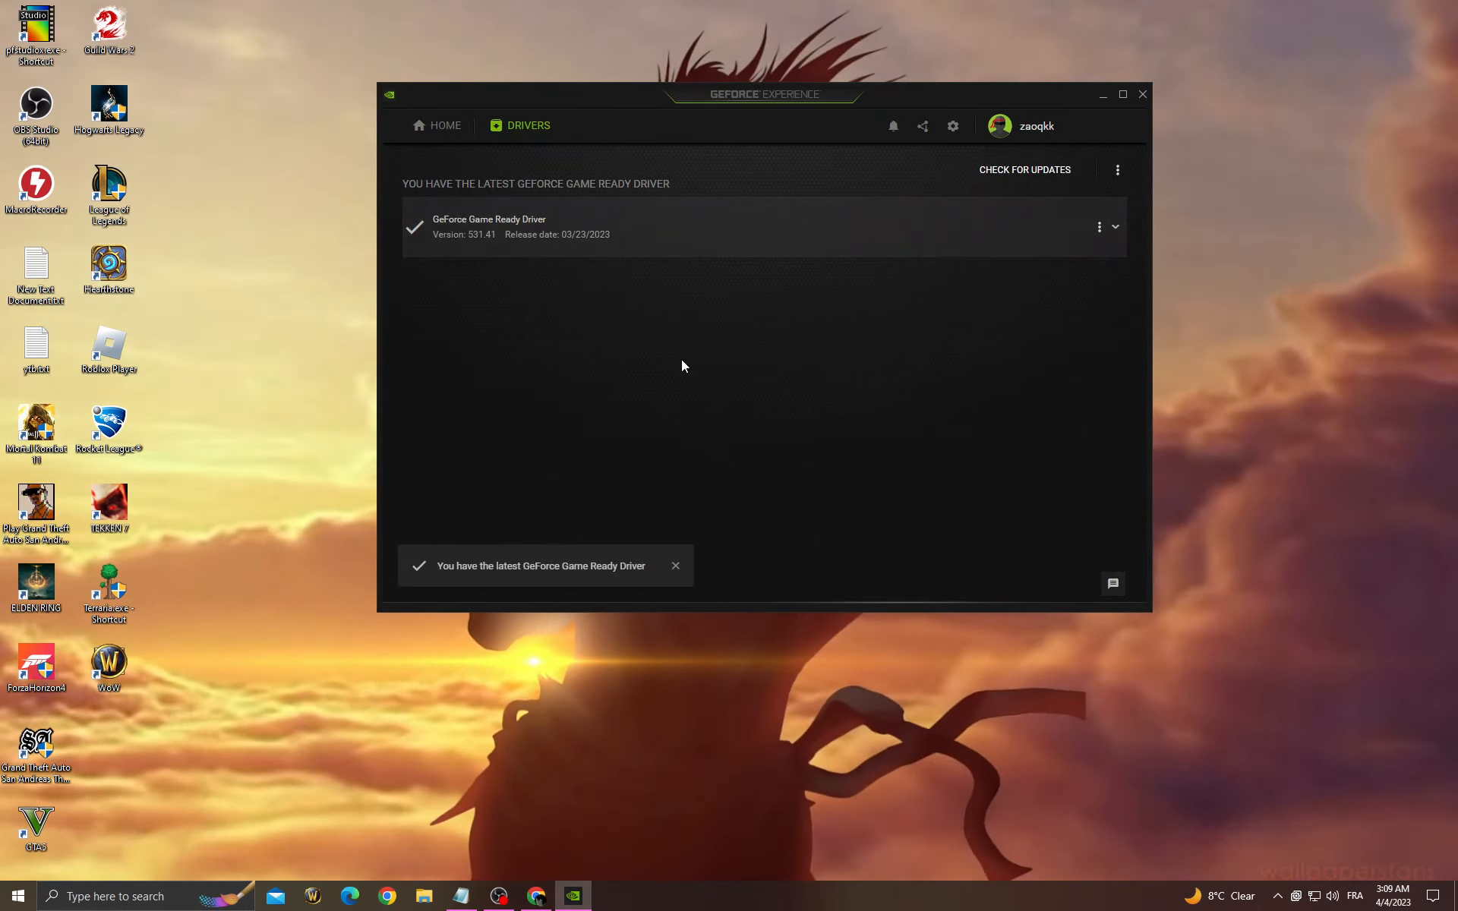
mouse_move(741, 237)
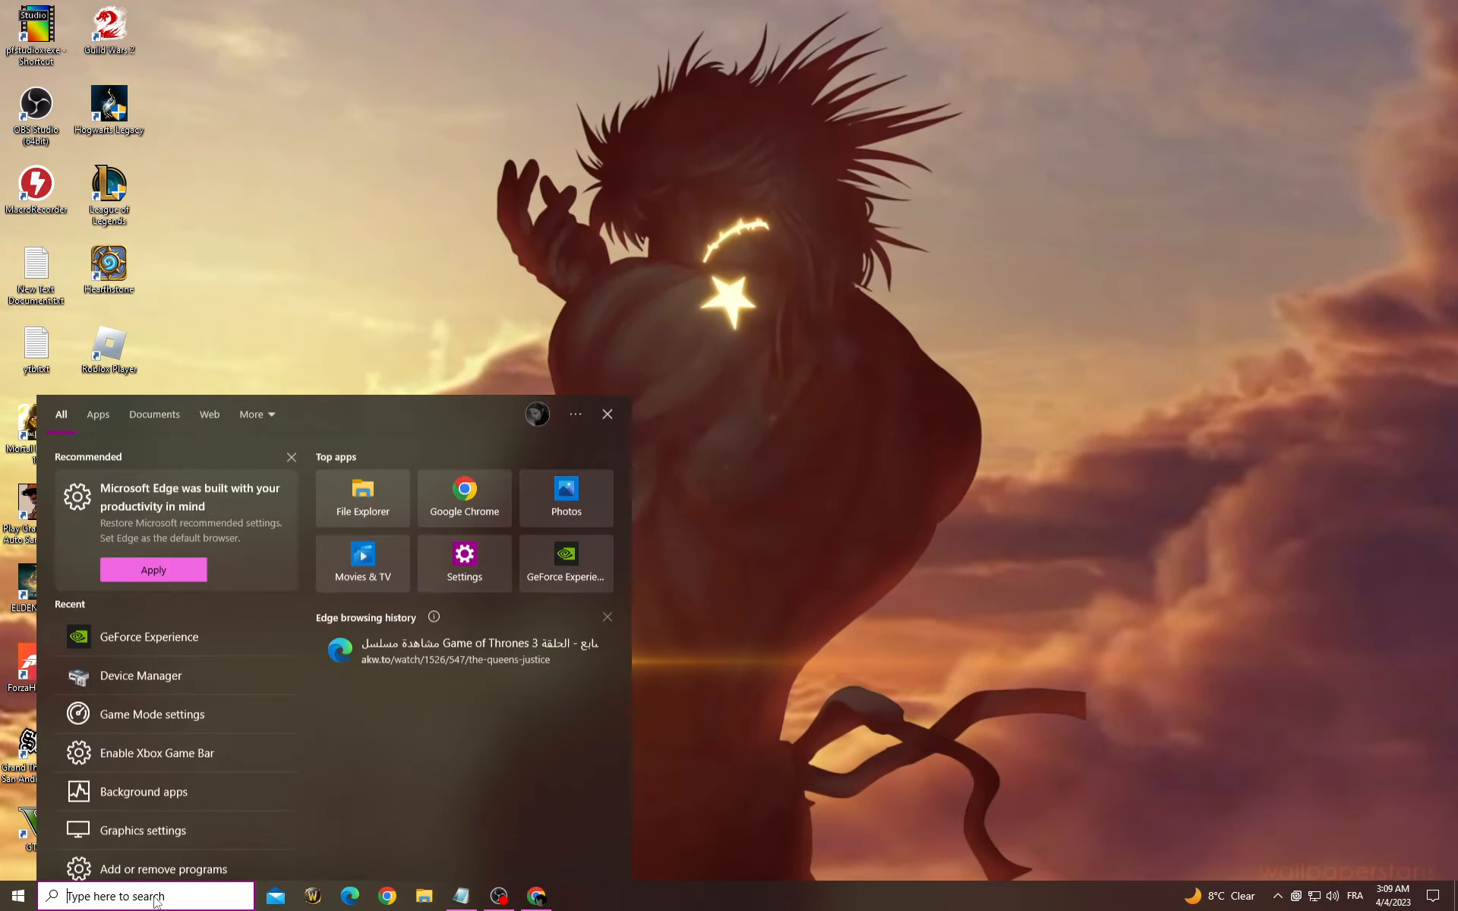
type("startup Apps")
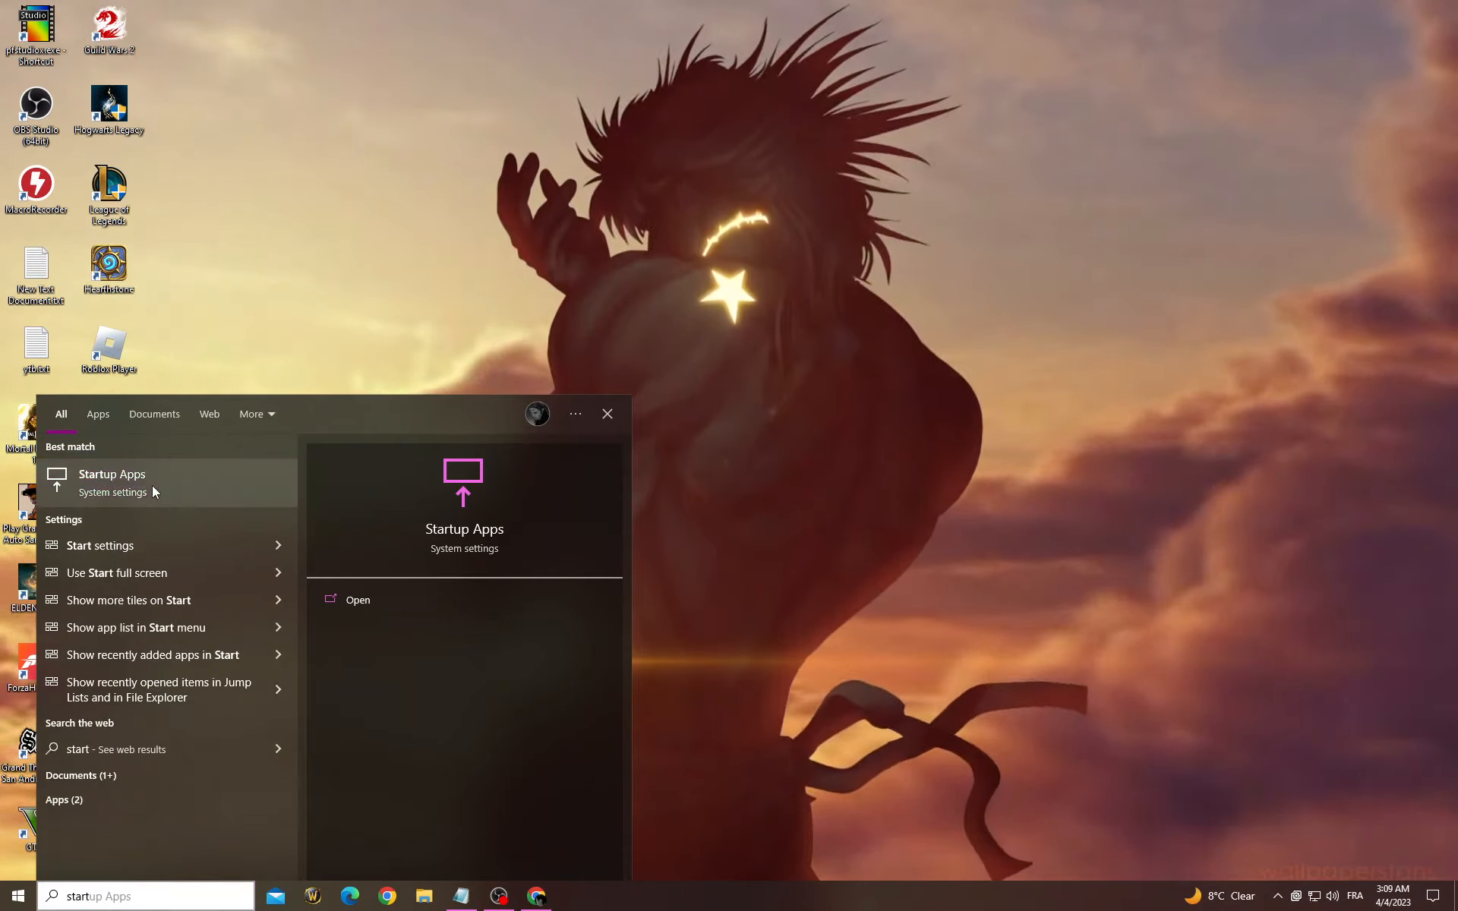